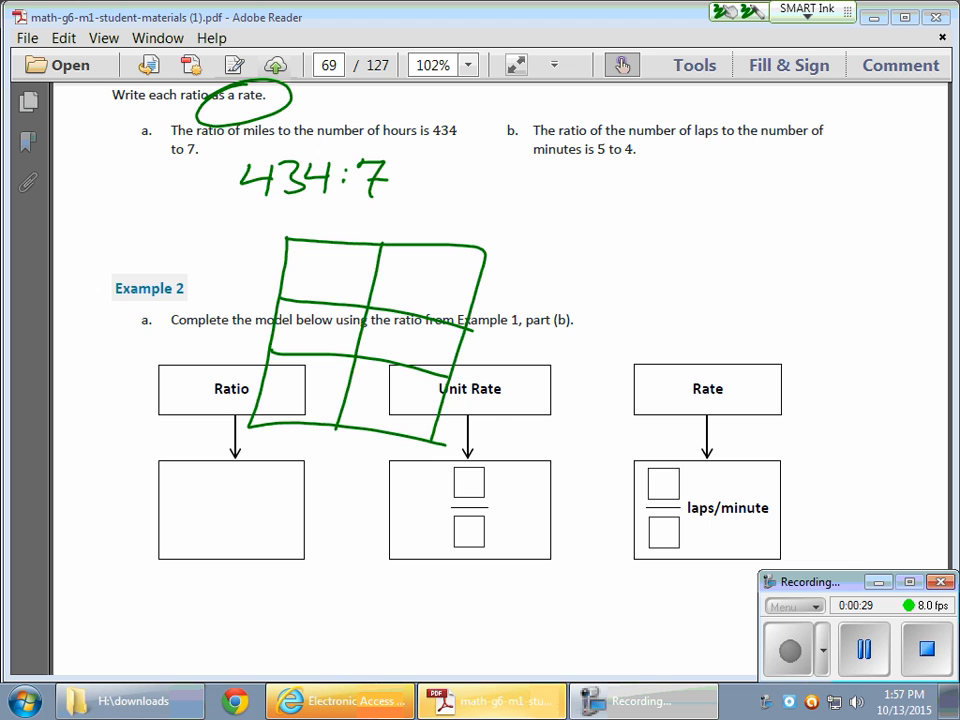
Step: Draw the miles-to-hours ratio table for 434:7 and mark the ÷7 step down to 1 hour
left_click_drag(296, 336, 420, 336)
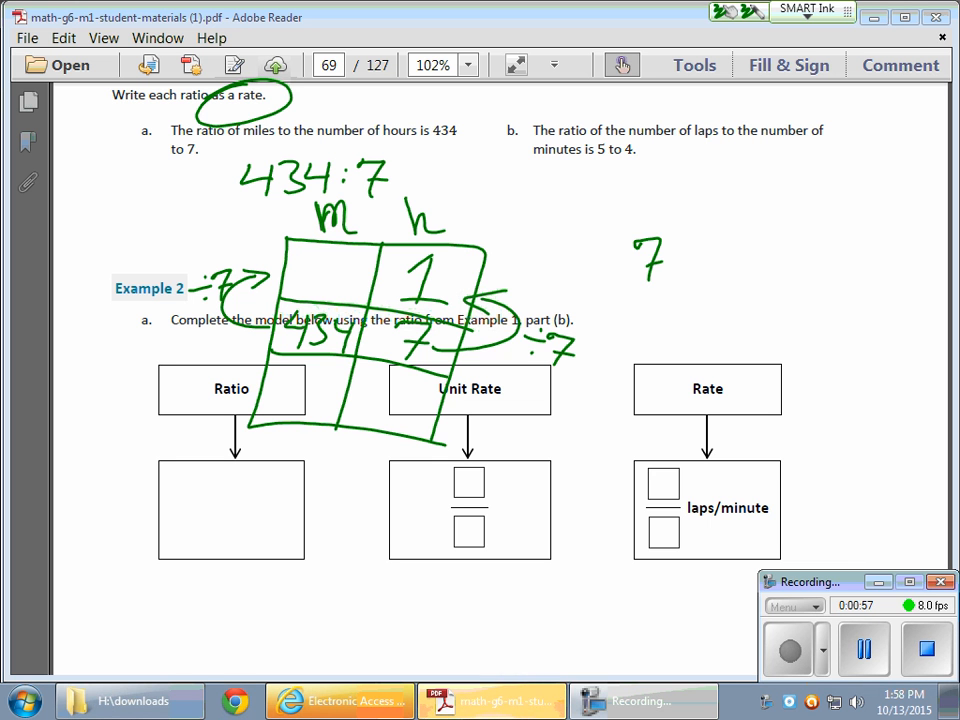
left_click_drag(680, 260, 770, 220)
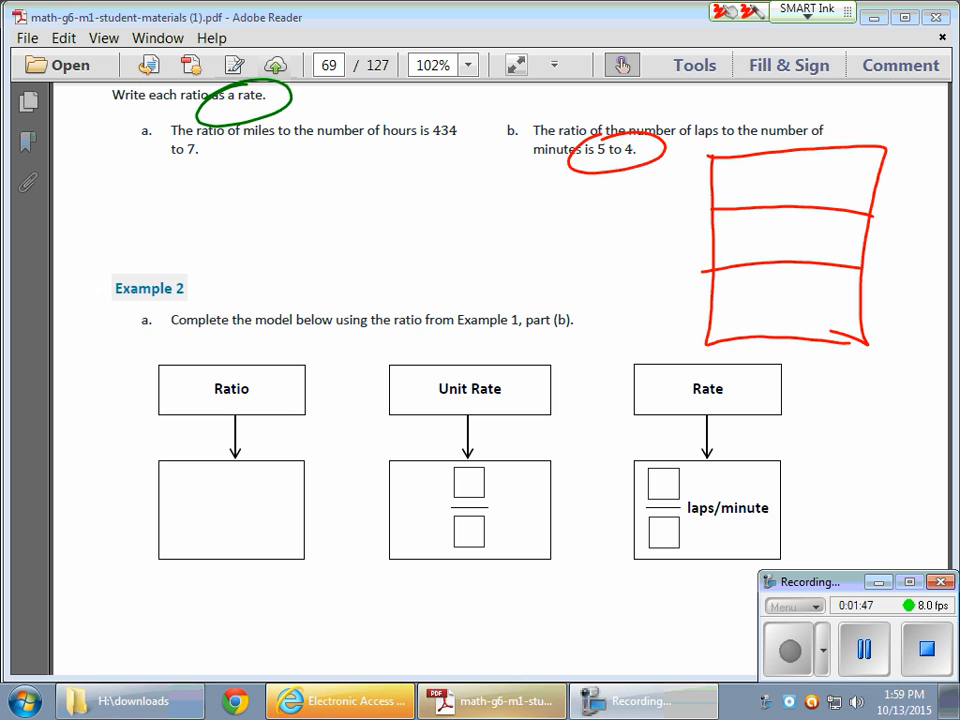
Step: Draw the laps-to-minutes table with 5 and 4, marked ÷4 to give 5/4 per 1 minute
left_click_drag(736, 240, 790, 240)
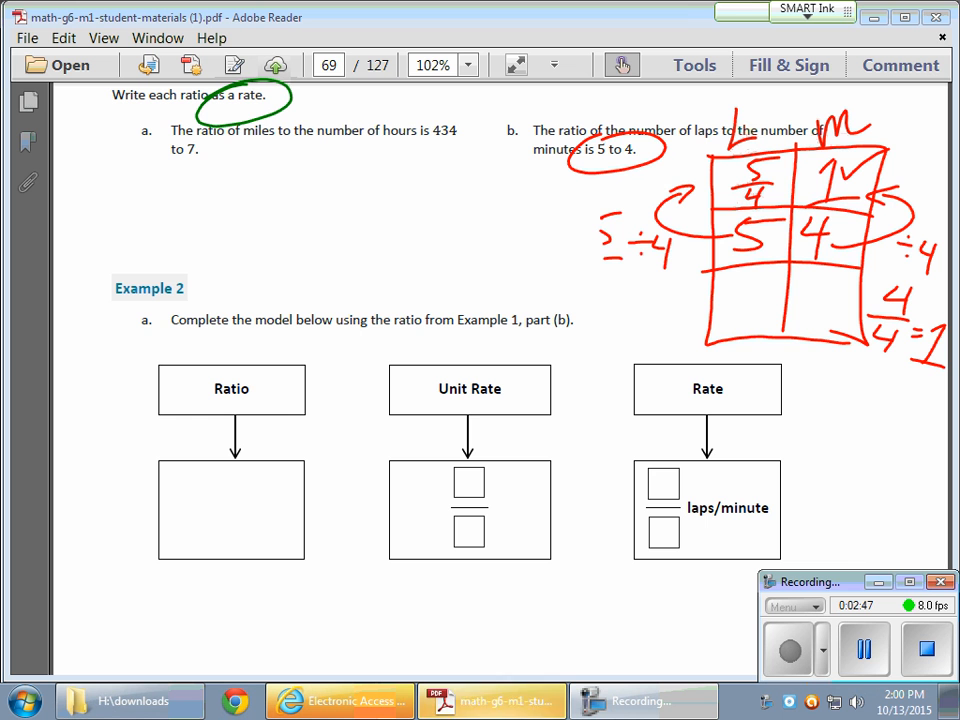
Step: Sketch a tape diagram of five 1/4 boxes for part (b), then move to page 70's pool examples
left_click_drag(720, 150, 800, 210)
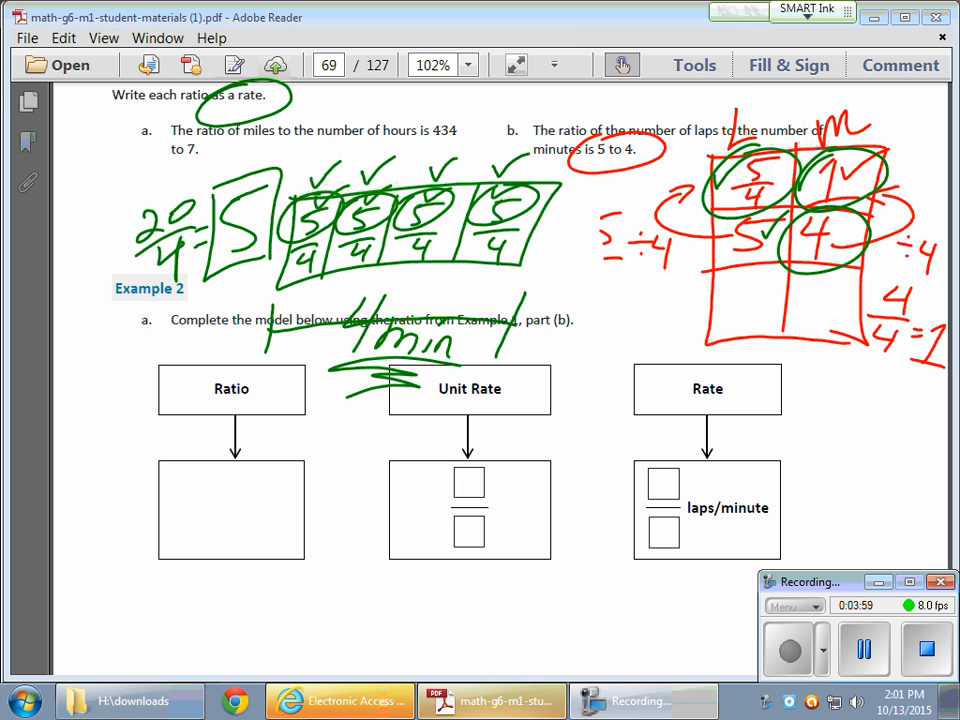
left_click(808, 8)
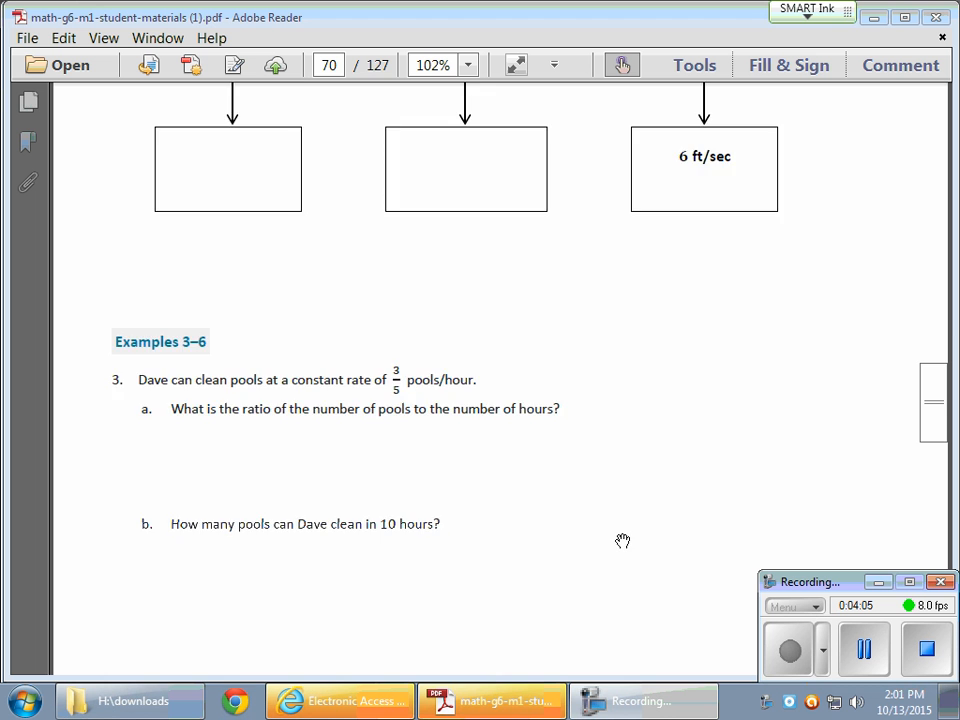
Step: Write the 3:5 pools-to-hours table and five repeated 3/5 rates totalling 15
scroll("down", 3)
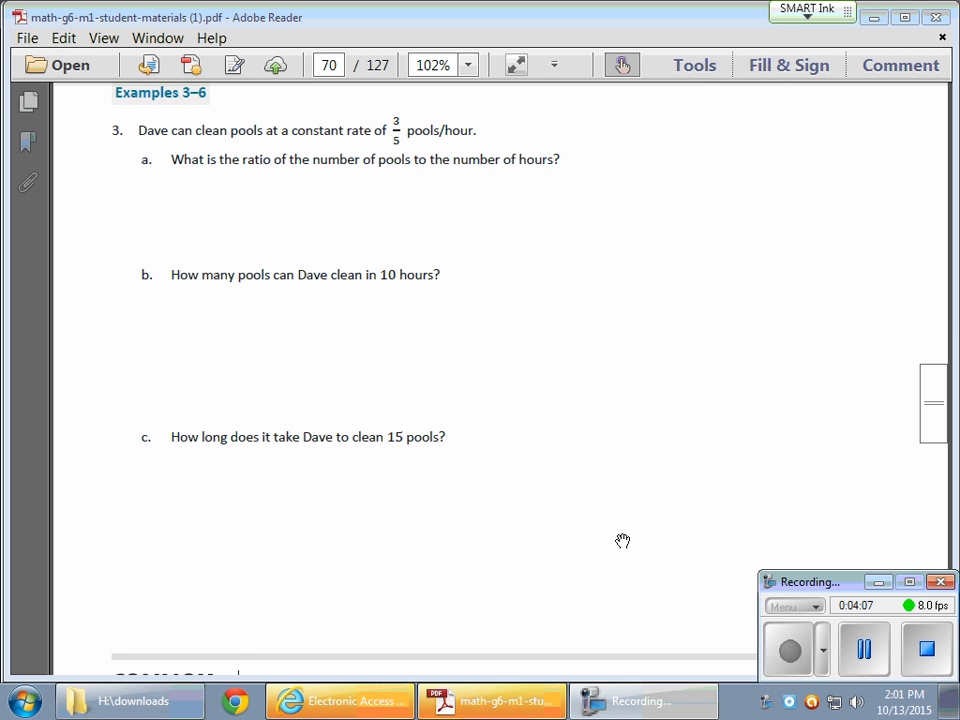
scroll("down", 3)
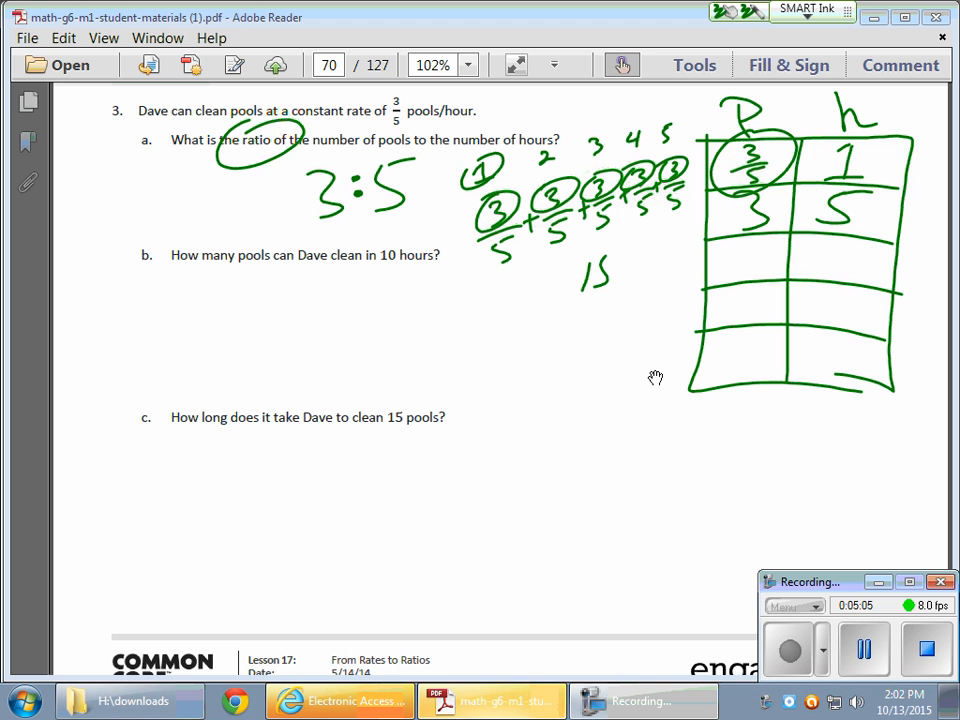
left_click_drag(590, 280, 616, 330)
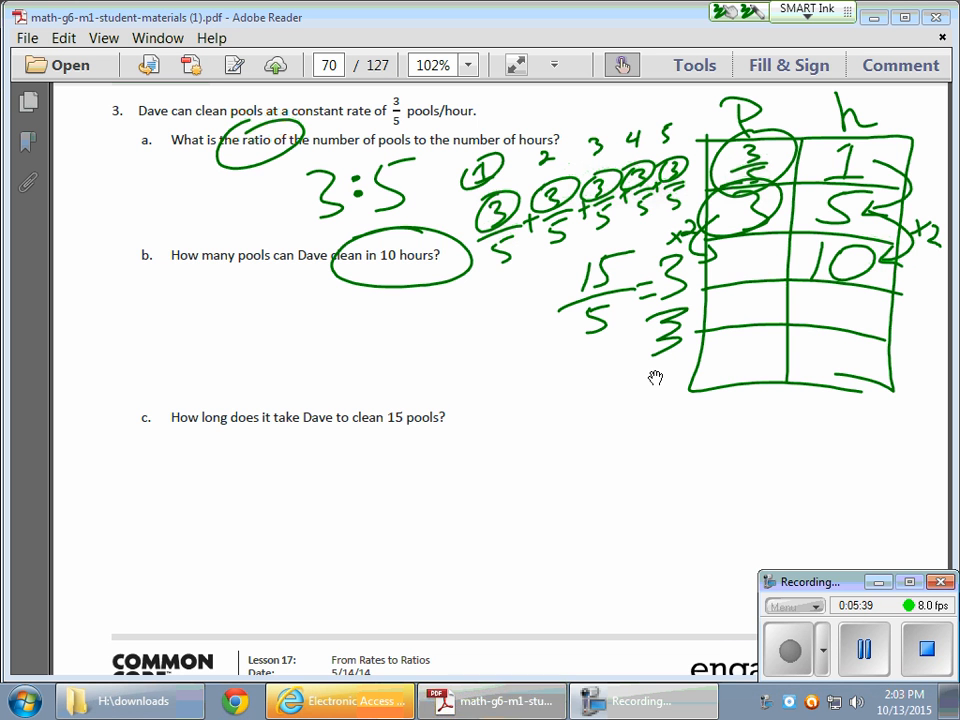
Step: Enter 6 pools beside 10 hours in the table and write 6 as part b's answer
left_click_drag(736, 256, 756, 270)
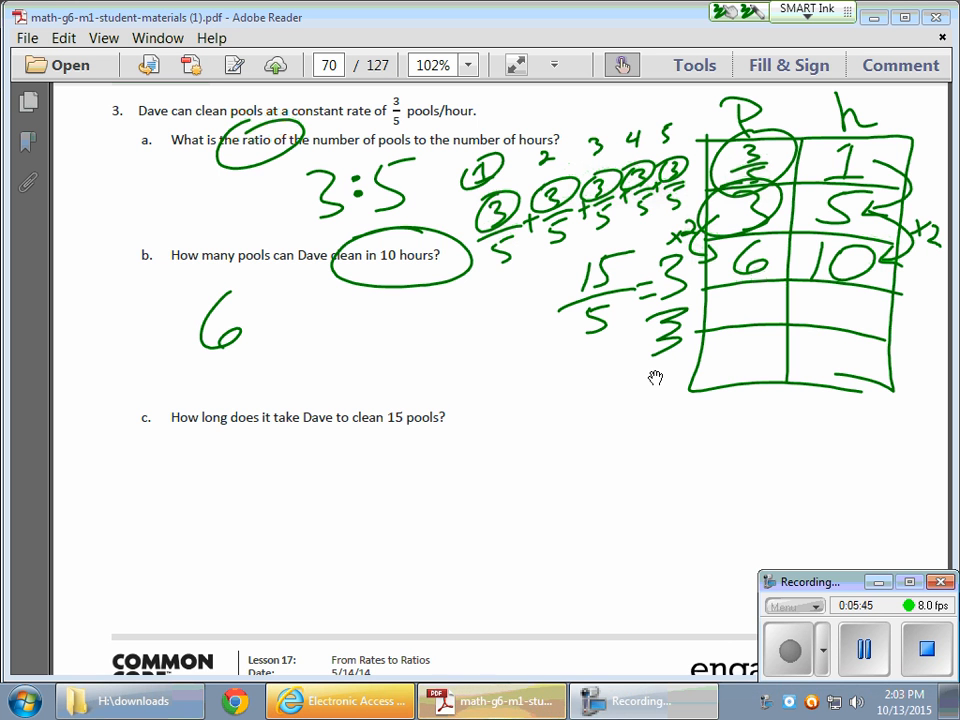
left_click_drag(260, 330, 370, 320)
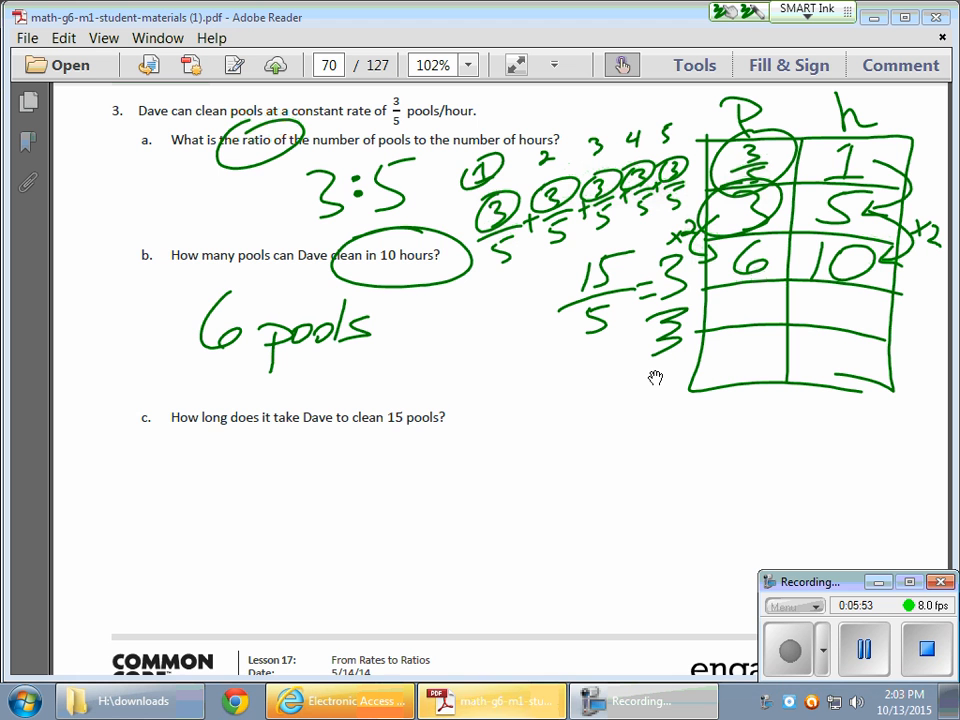
Step: Write 'pools' after the 6 and sketch tape diagrams for 3+3=6 pools and 2×5=10 hours
left_click_drag(490, 320, 456, 420)
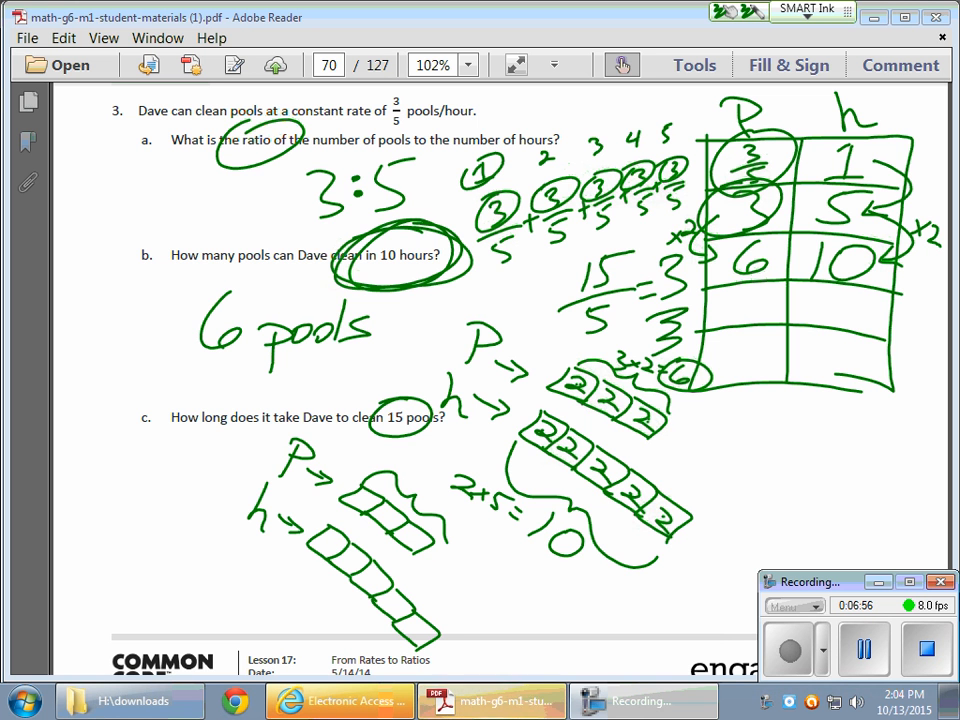
Step: Draw empty P and h tape diagrams for part c and label the pools bar 15
left_click_drag(410, 496, 440, 510)
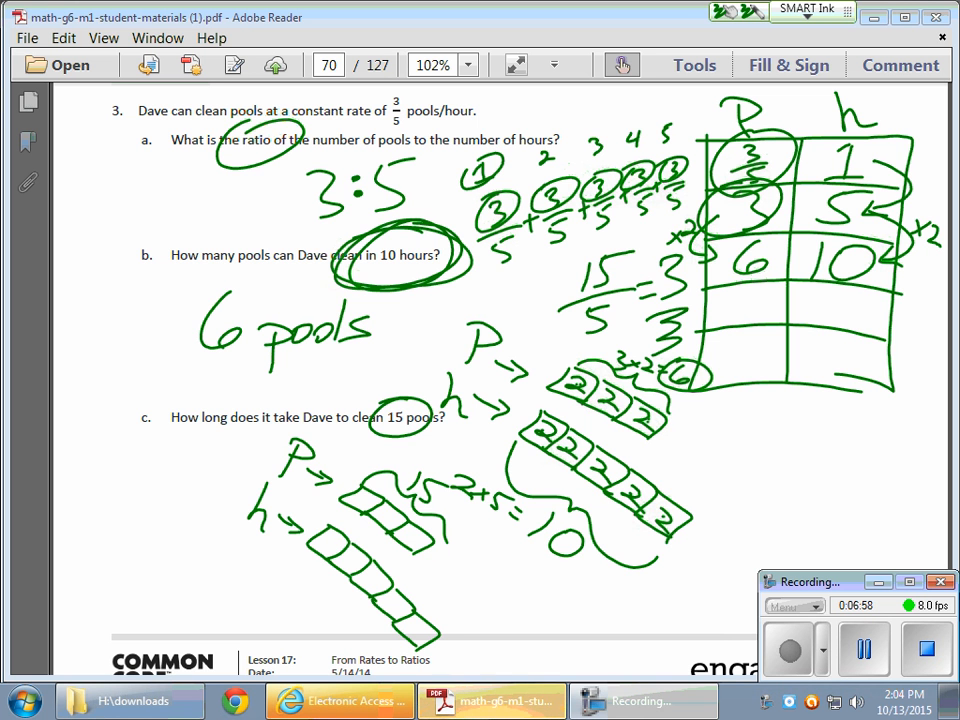